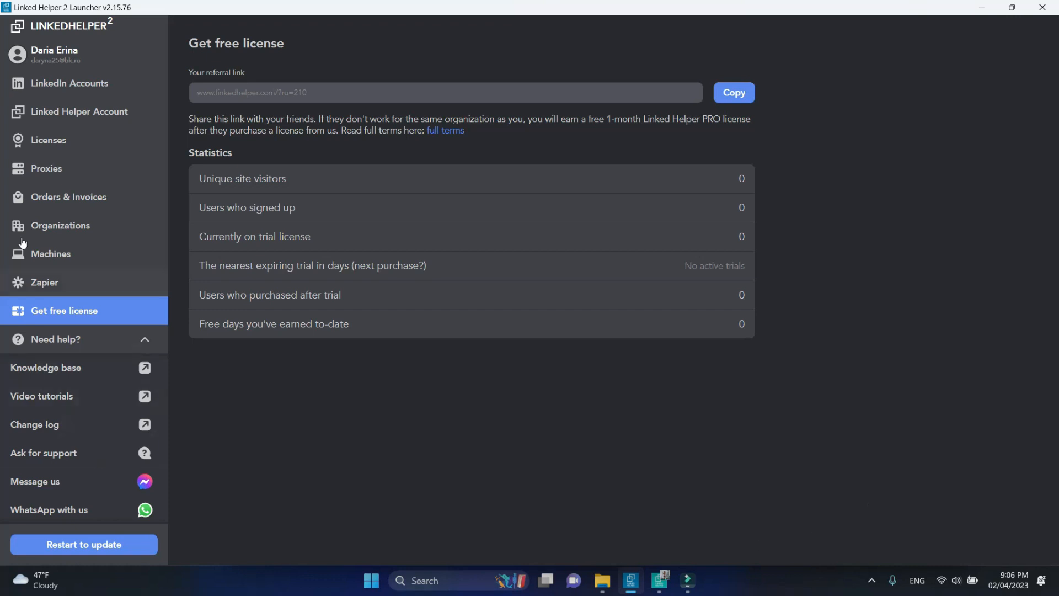
Launch the Premium account's instance and begin a Sales Navigator keyword search for video creators.
left_click(69, 82)
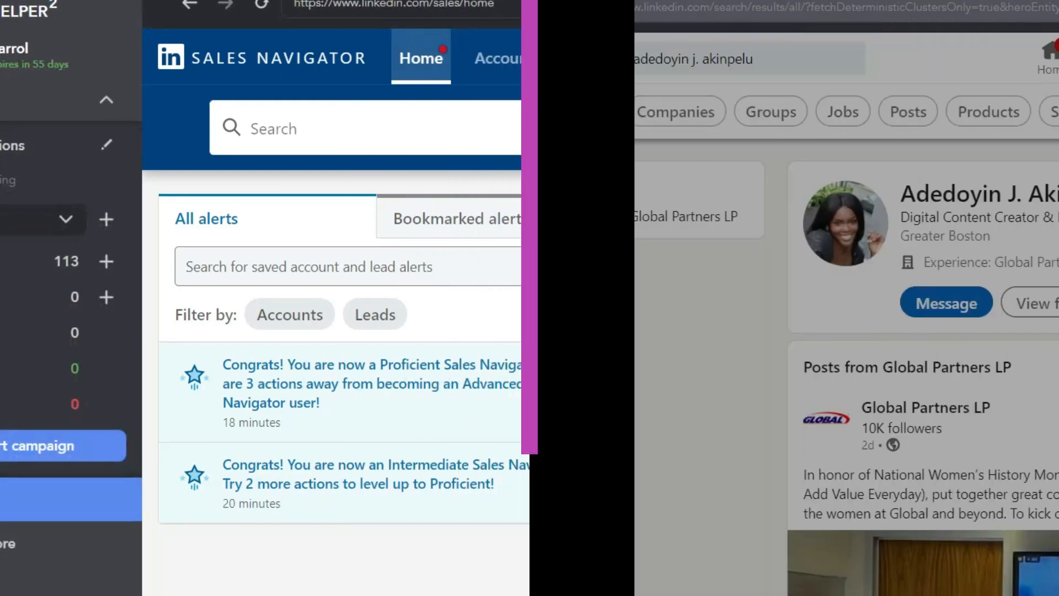
left_click(365, 127)
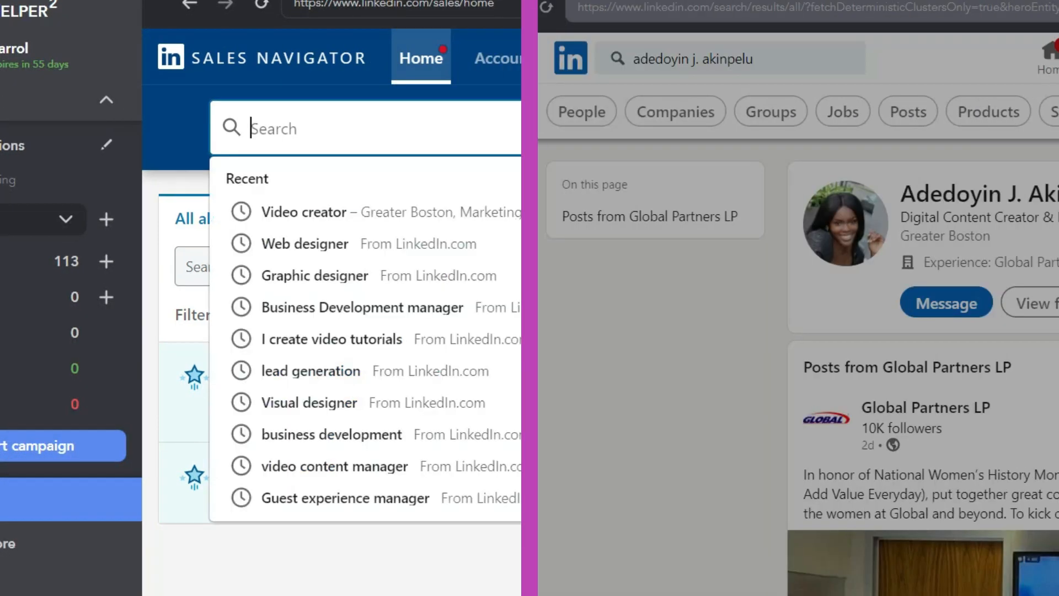
type("video creat")
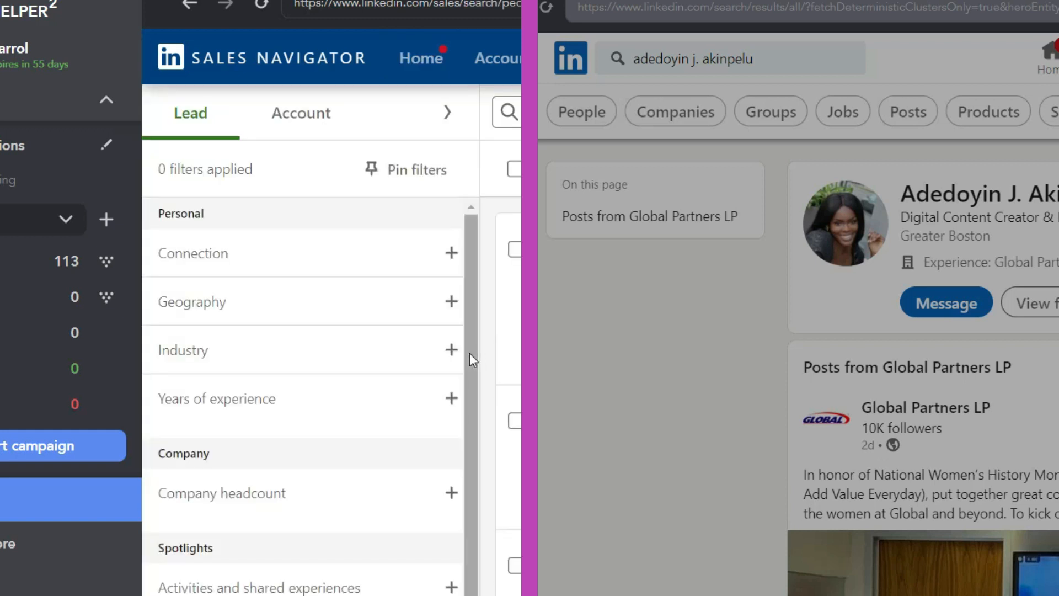
type("mark")
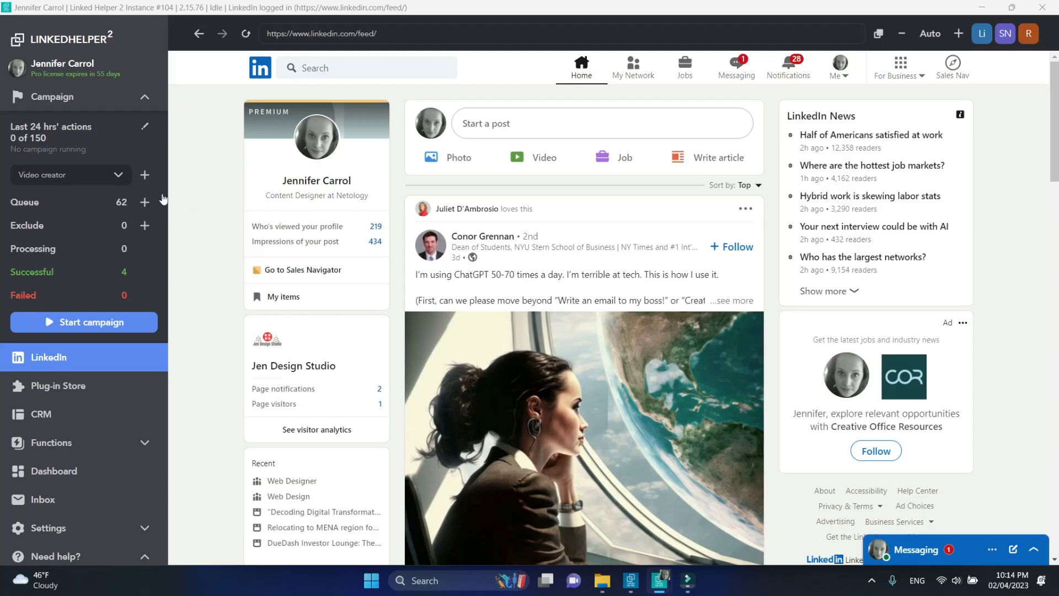
Select campaign Test#11 and choose a Sales Navigator search page as the queue's profile source.
left_click(71, 174)
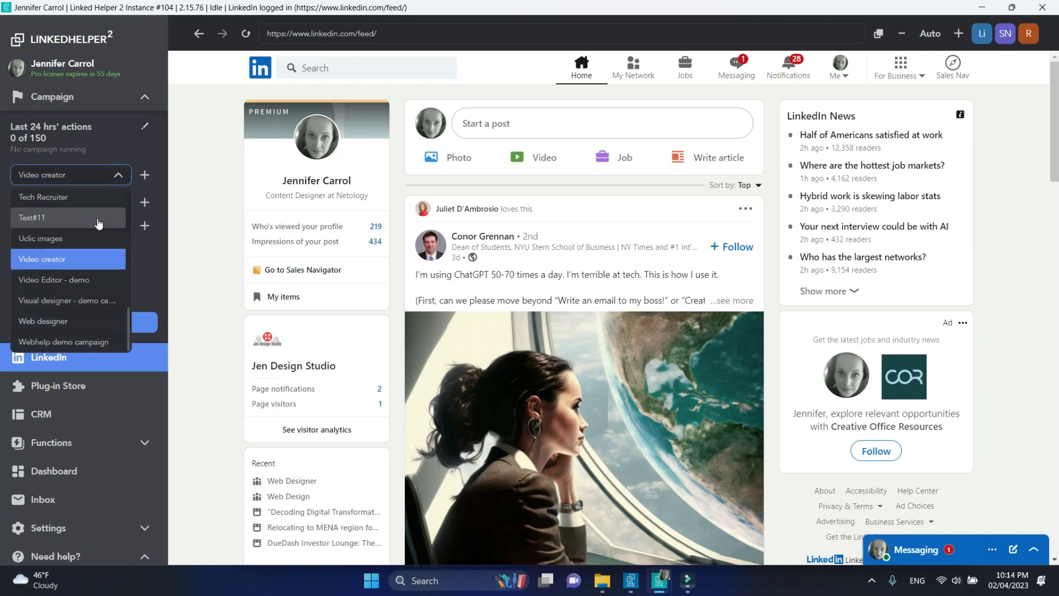
left_click(34, 217)
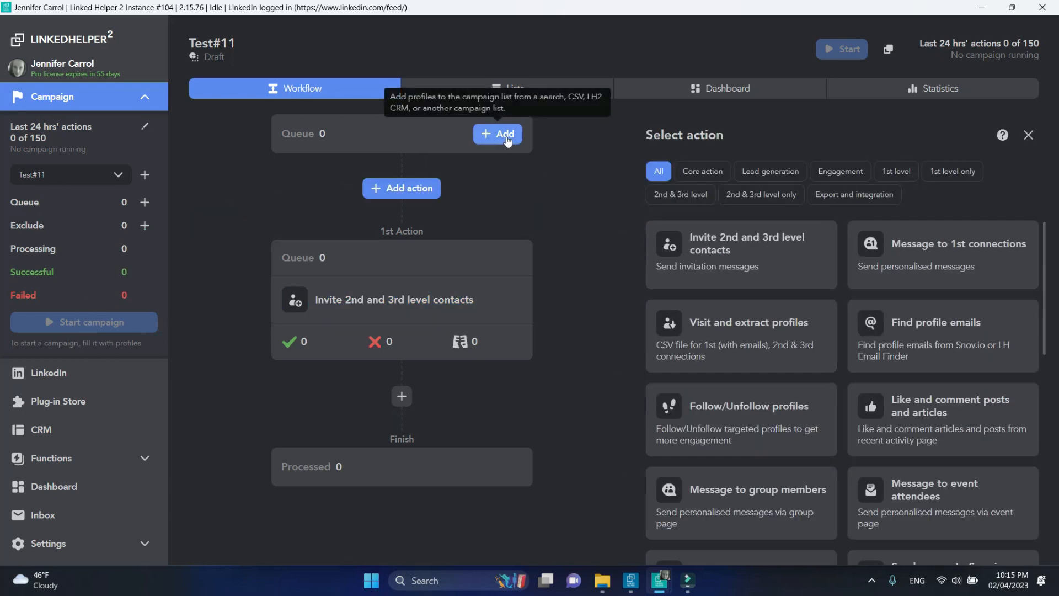
left_click(499, 133)
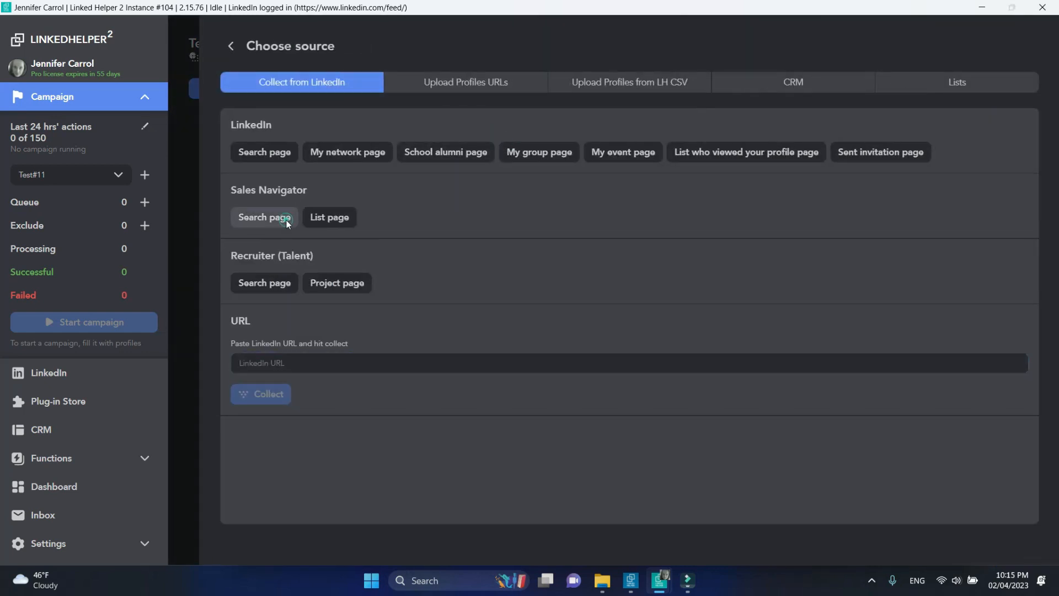
left_click(264, 218)
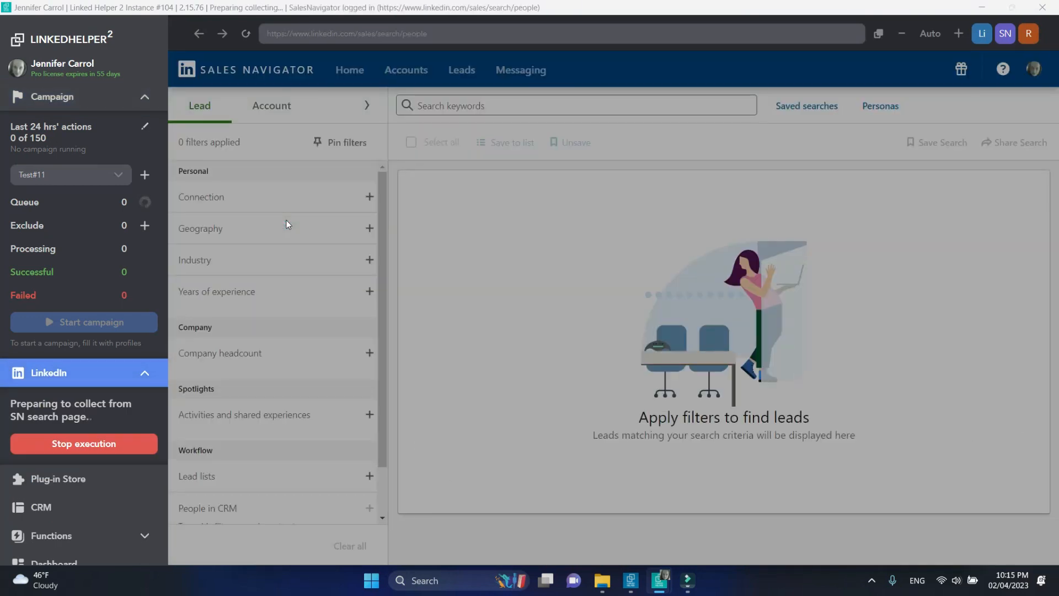
Search 'Video creator' with Geography and Marketing industry filters and collect 157 profiles from the current page.
type("Video creator")
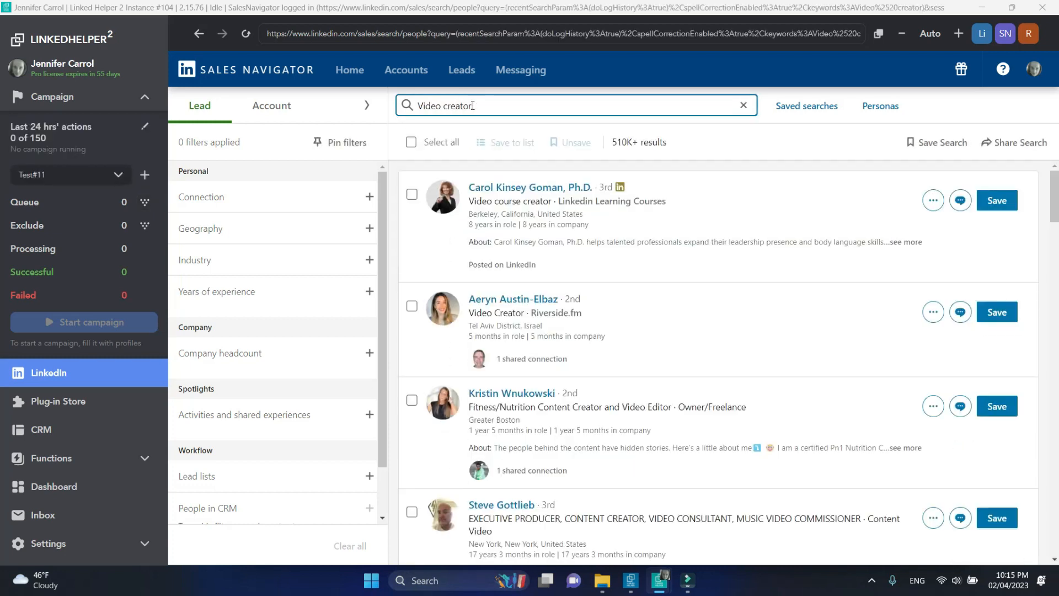
type("marketi")
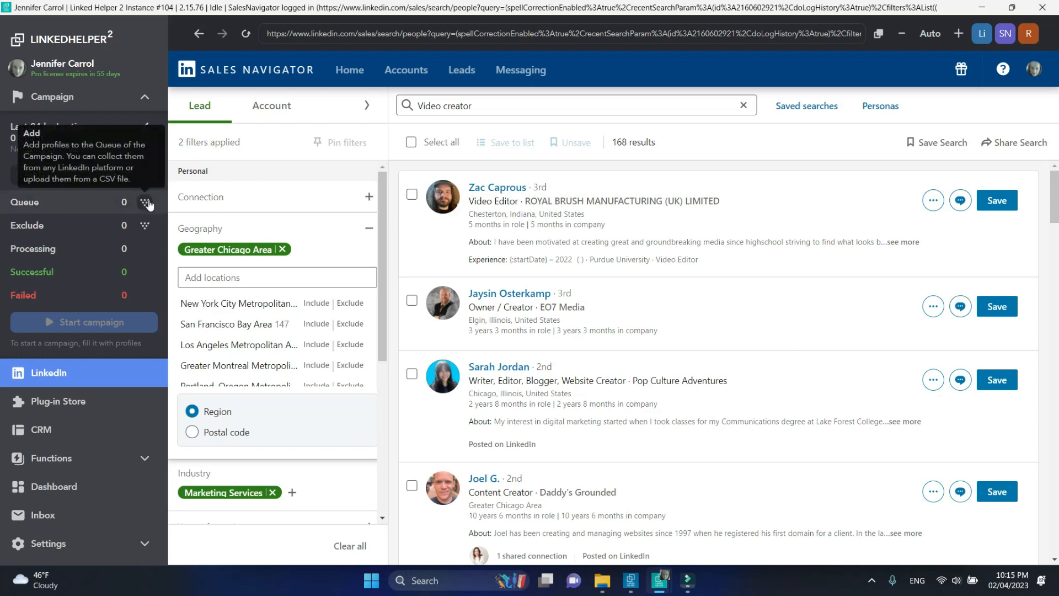
left_click(145, 202)
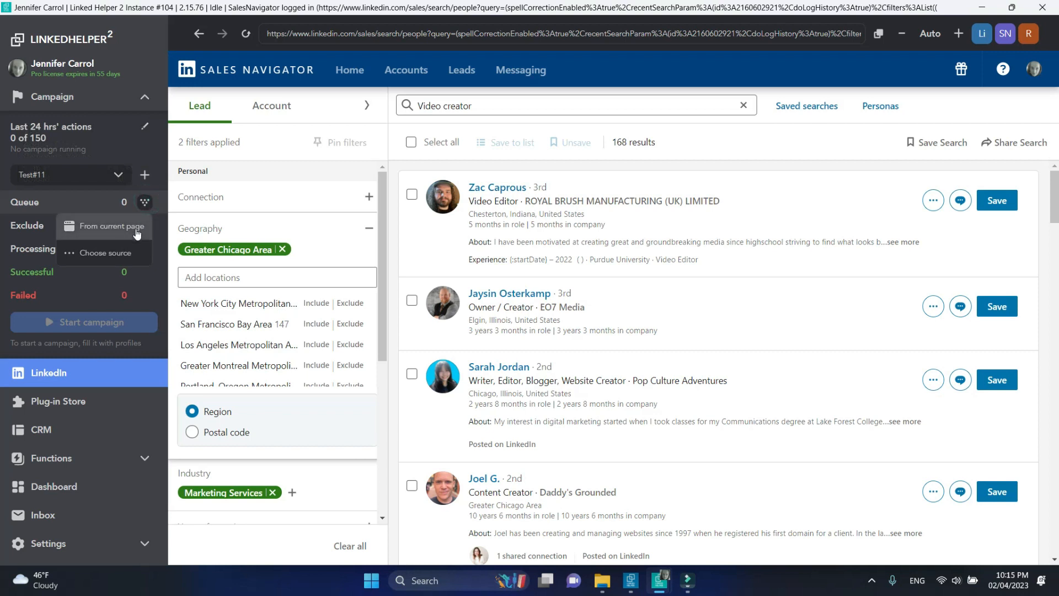
left_click(113, 225)
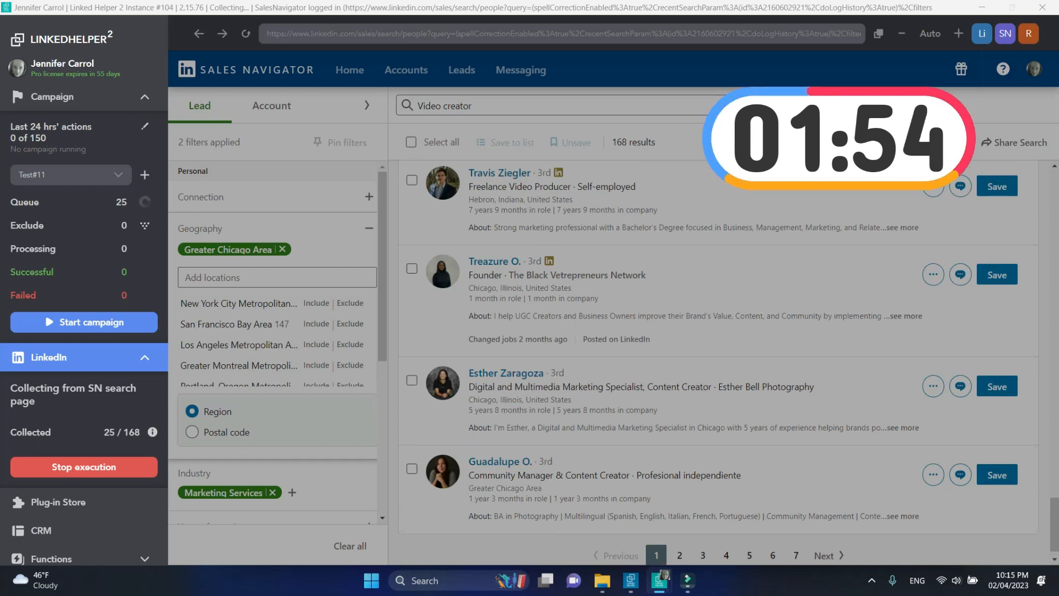
left_click(680, 554)
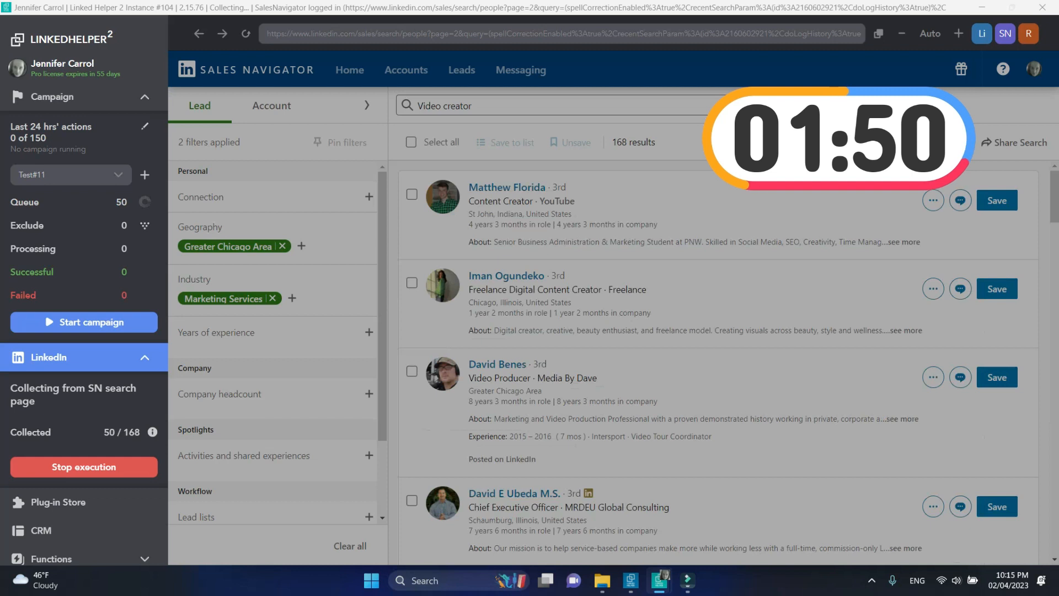
scroll("down", 3)
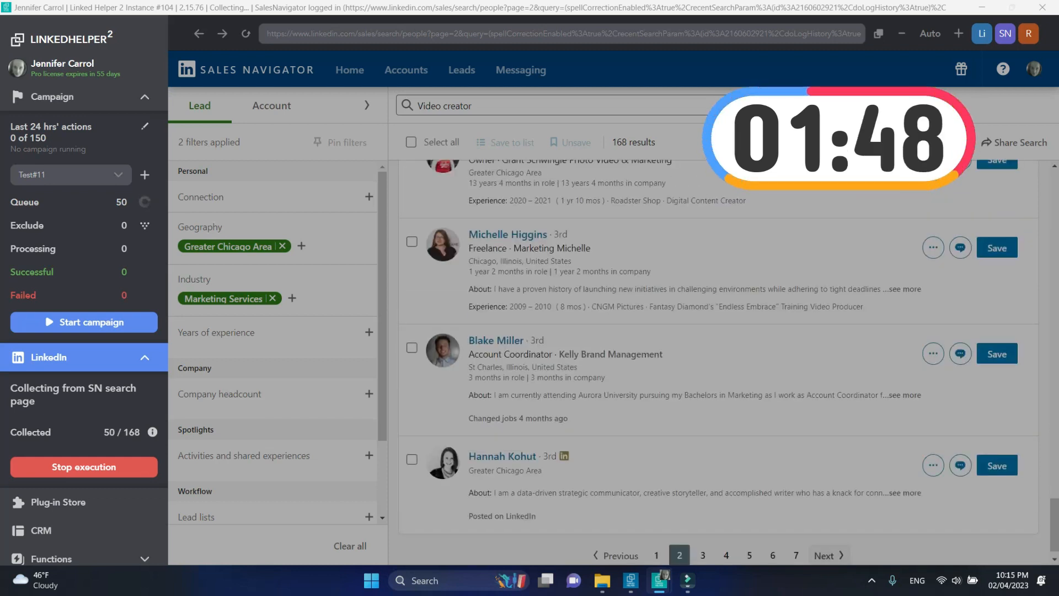
left_click(826, 554)
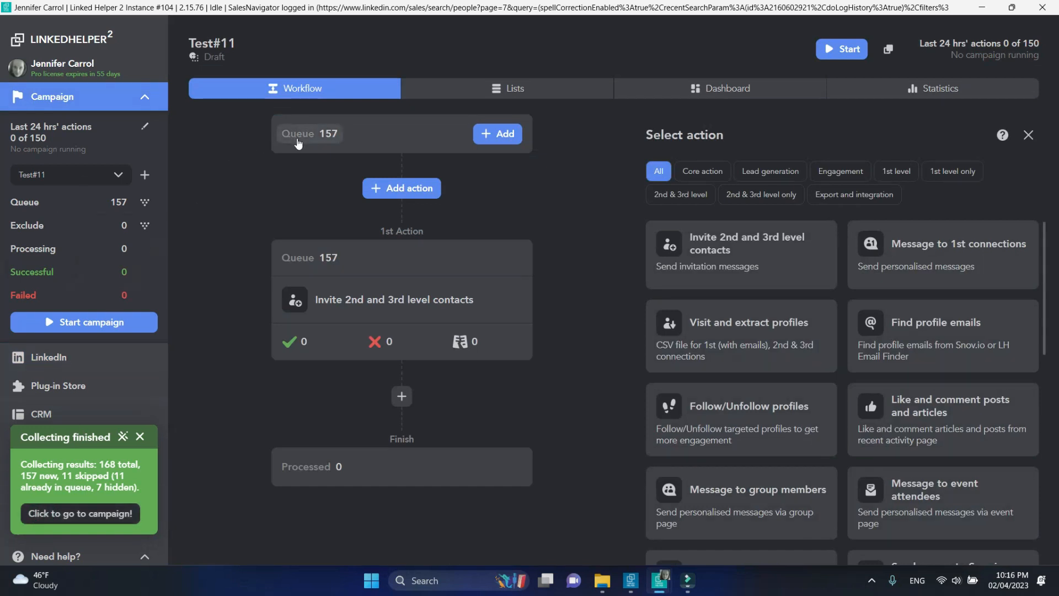
Select all 157 queued profiles and download them as a CSV named Video creators.
left_click(515, 88)
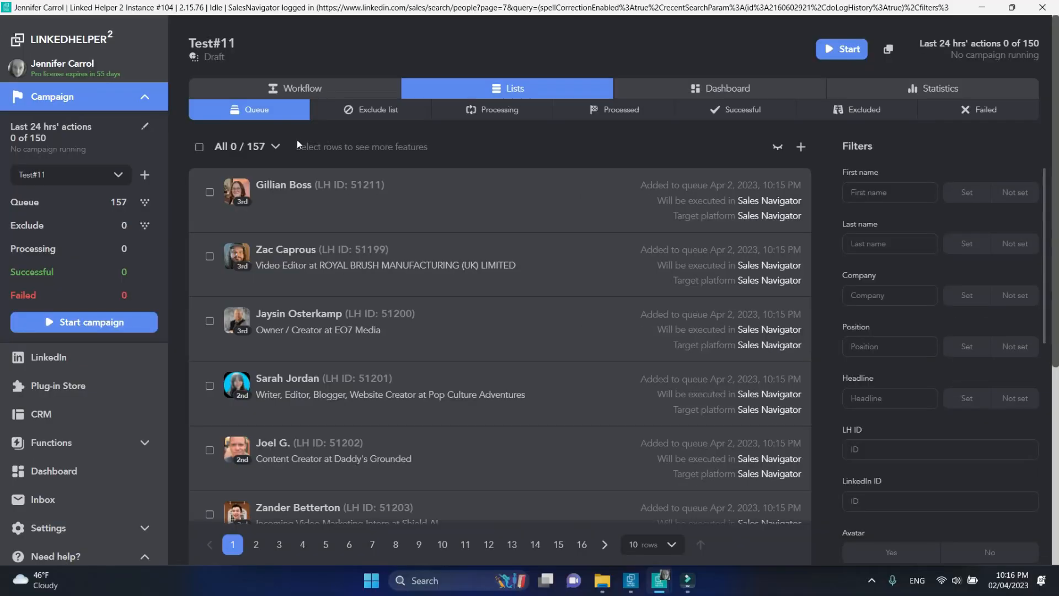
left_click(198, 147)
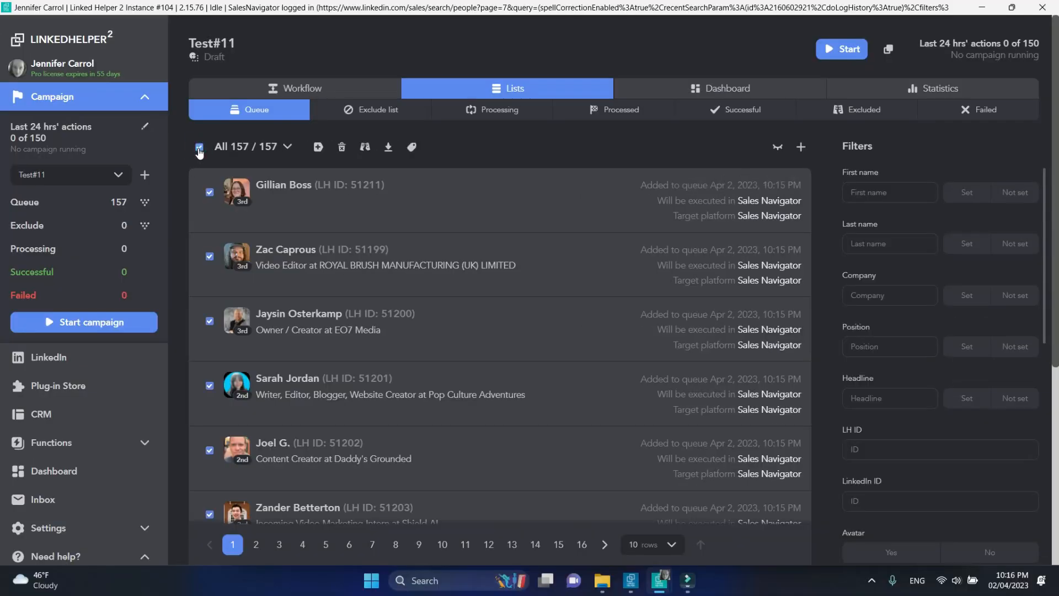
mouse_move(387, 147)
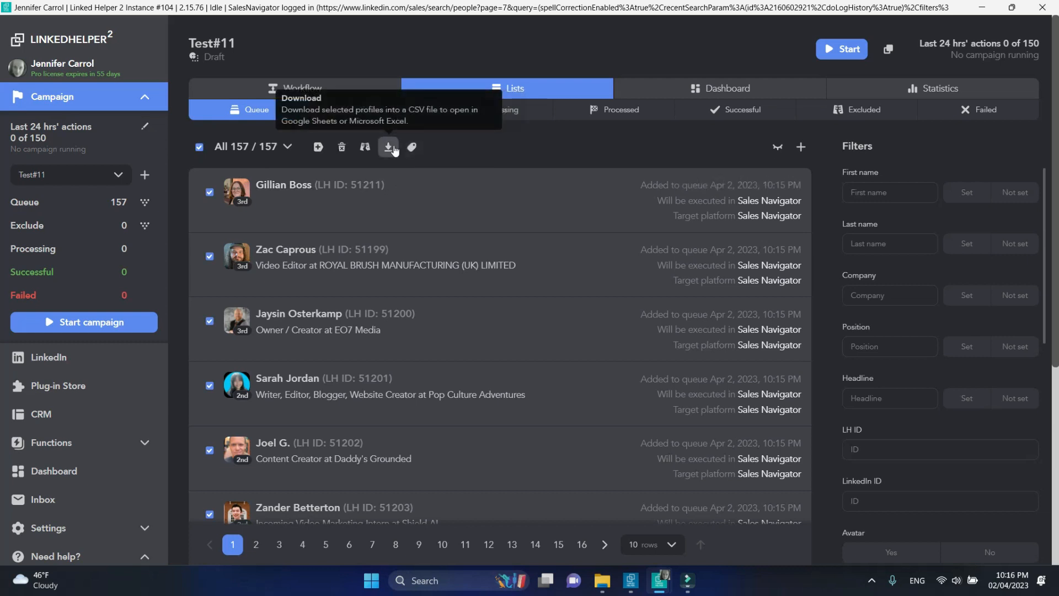
left_click(387, 147)
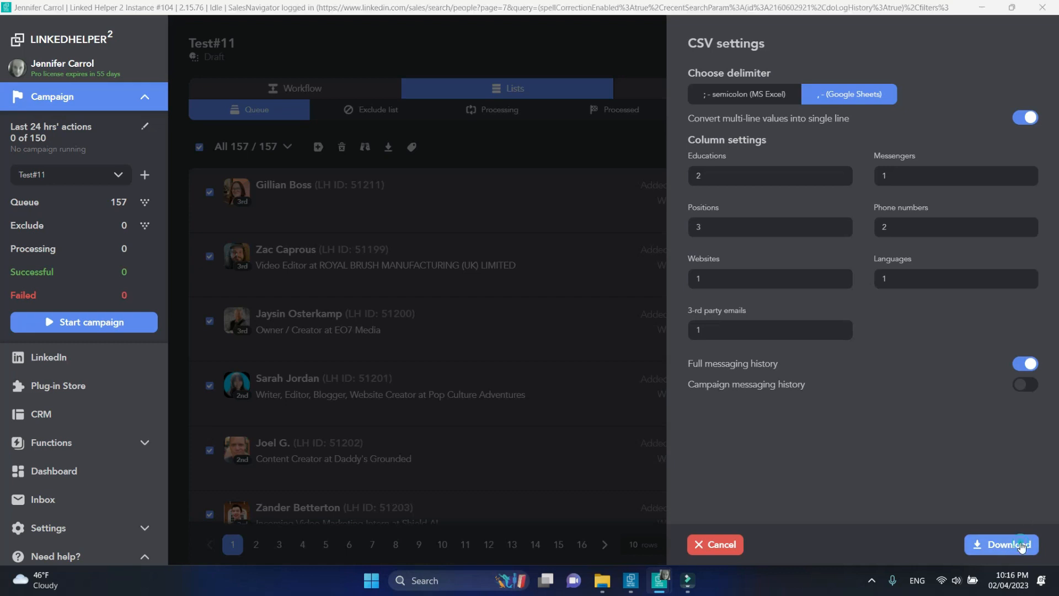
left_click(1002, 544)
type("Video creators")
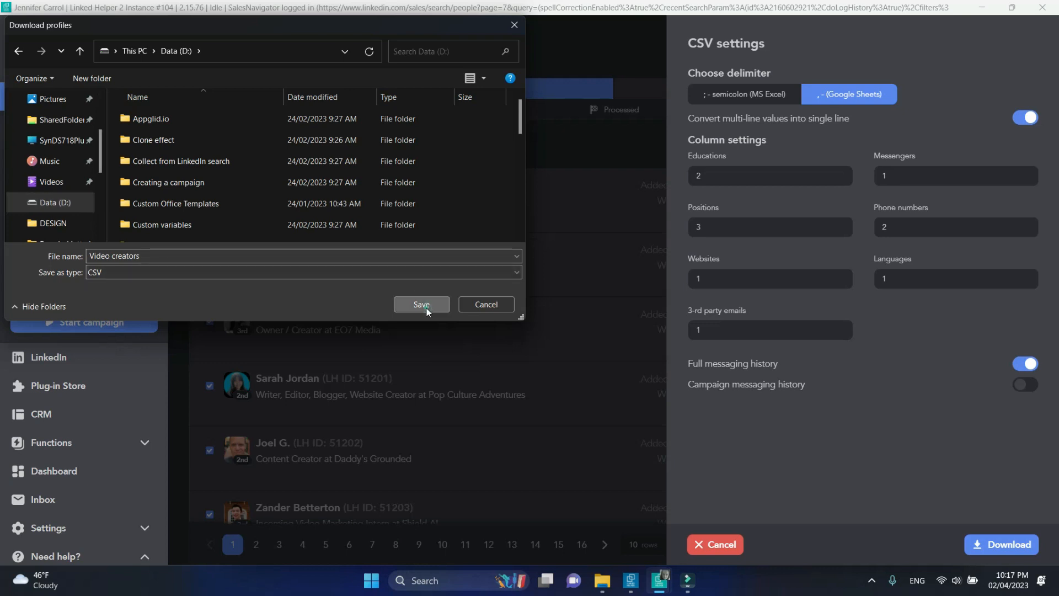
left_click(420, 304)
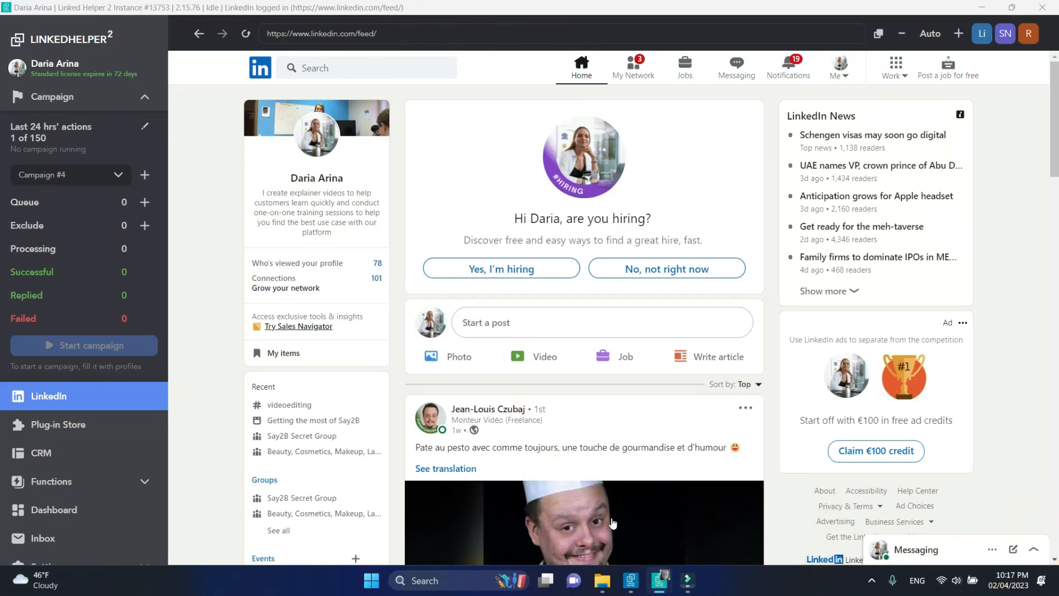
mouse_move(992, 48)
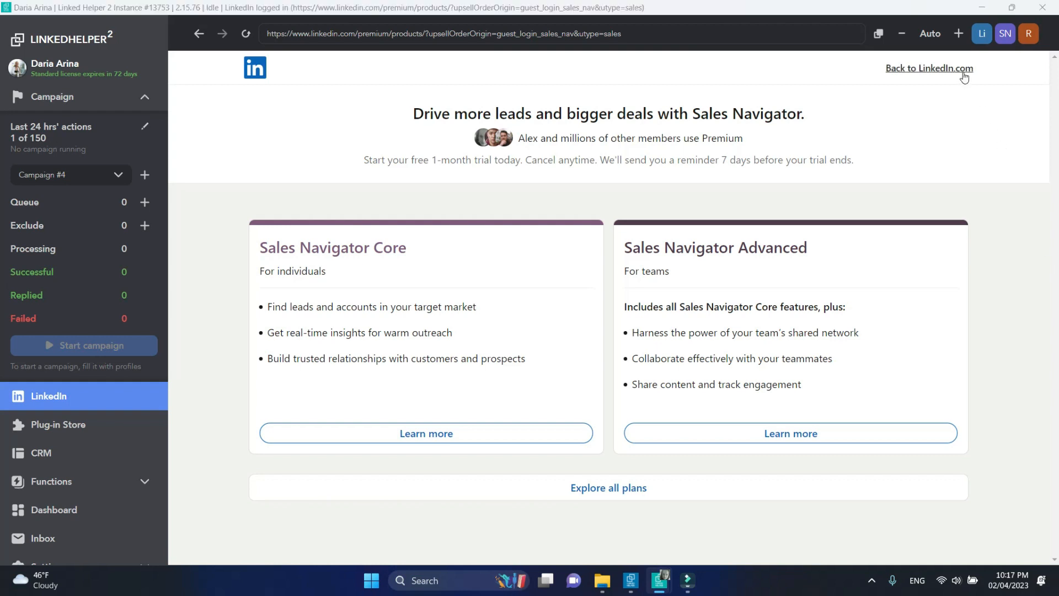
Return to LinkedIn.com, select Campaign #2 and bring up the Choose source dialog for its queue.
left_click(928, 67)
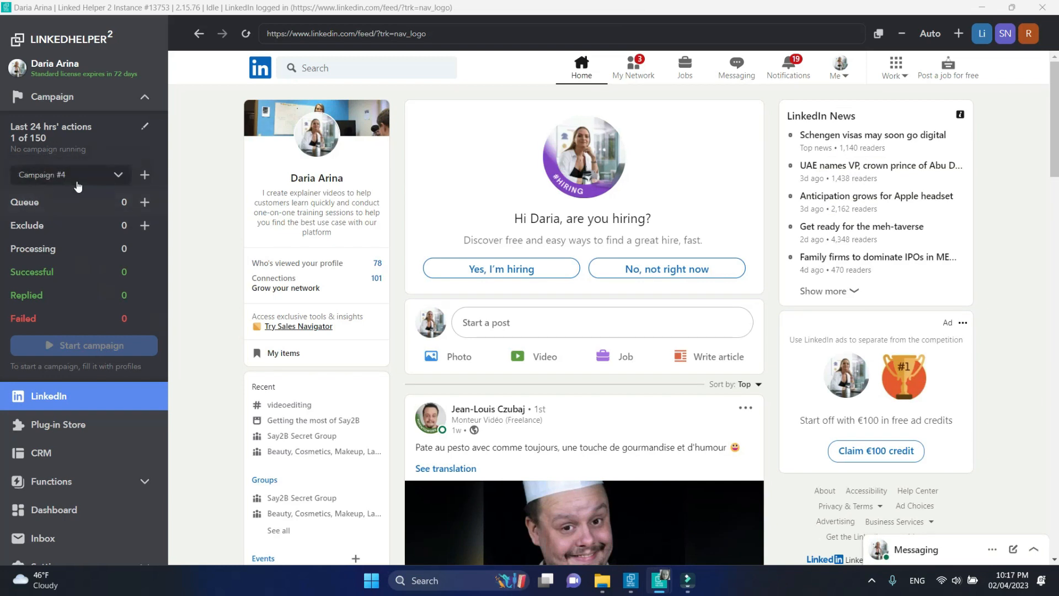
left_click(67, 175)
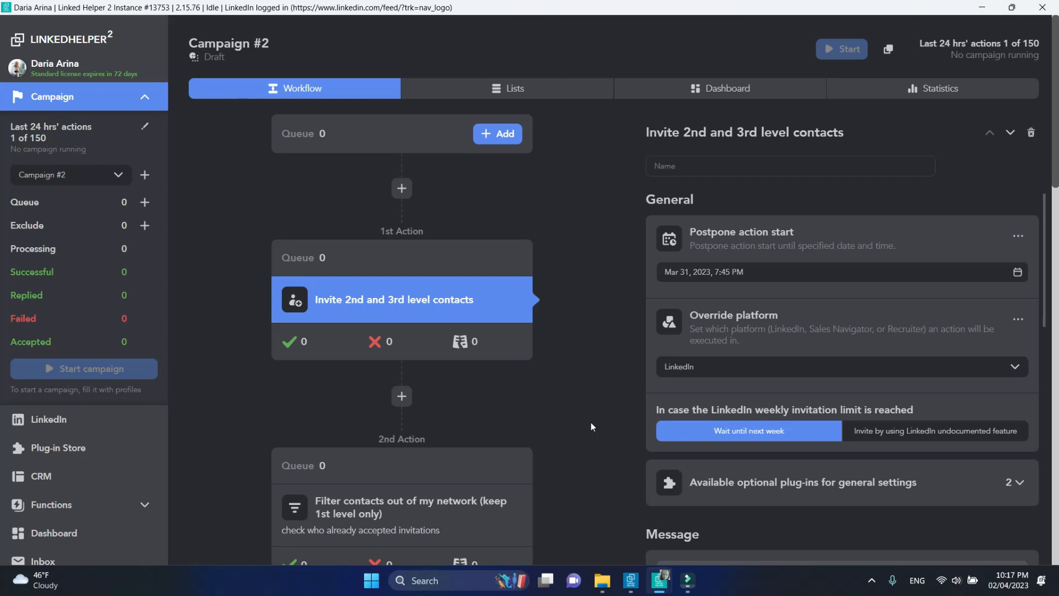
mouse_move(604, 384)
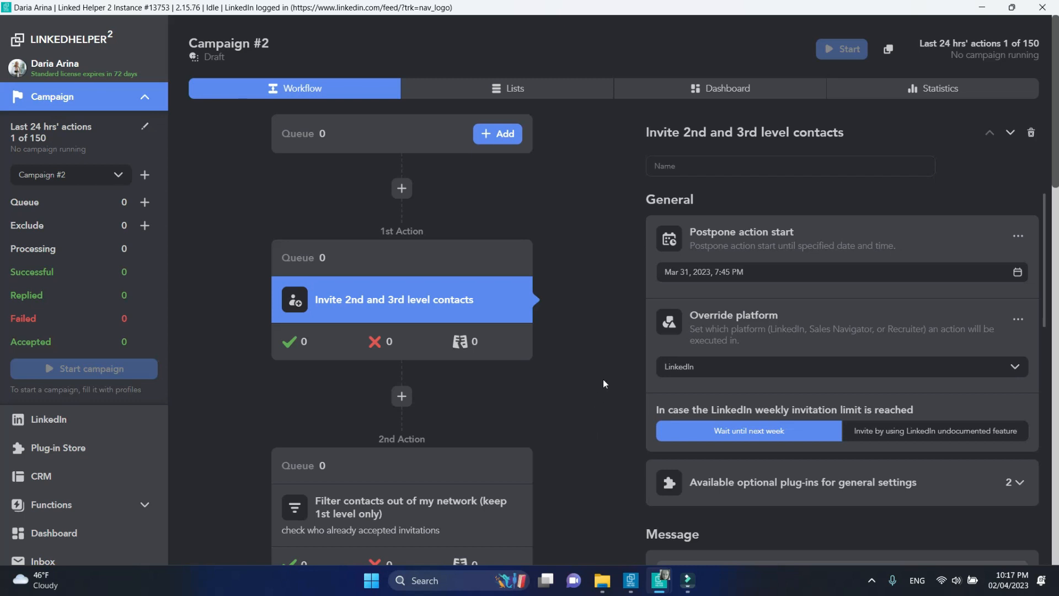
left_click(497, 133)
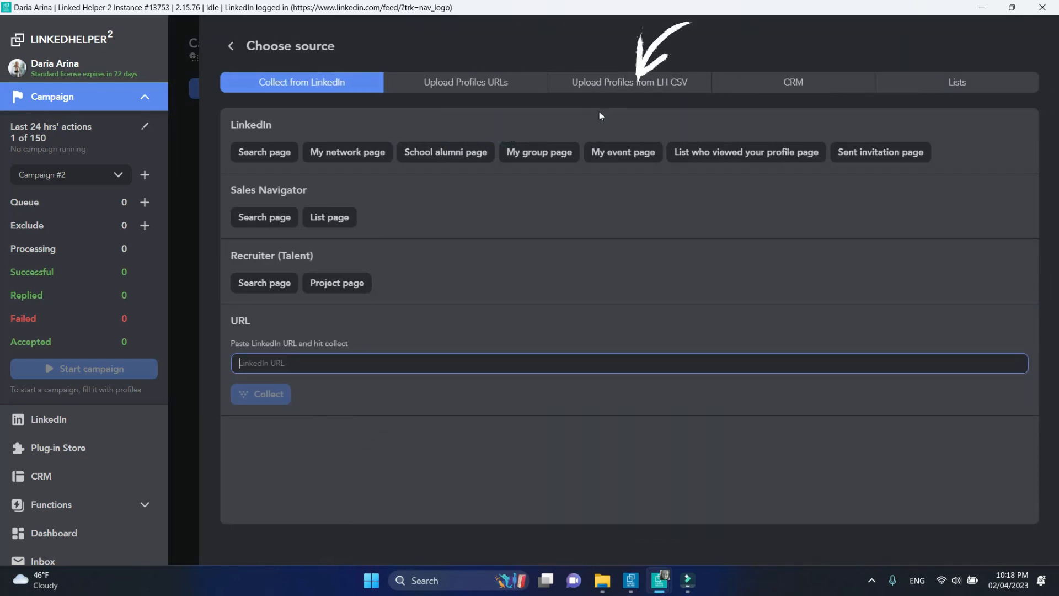
Upload the Video creators CSV and import its 157 profiles into Campaign #2's queue.
left_click(627, 81)
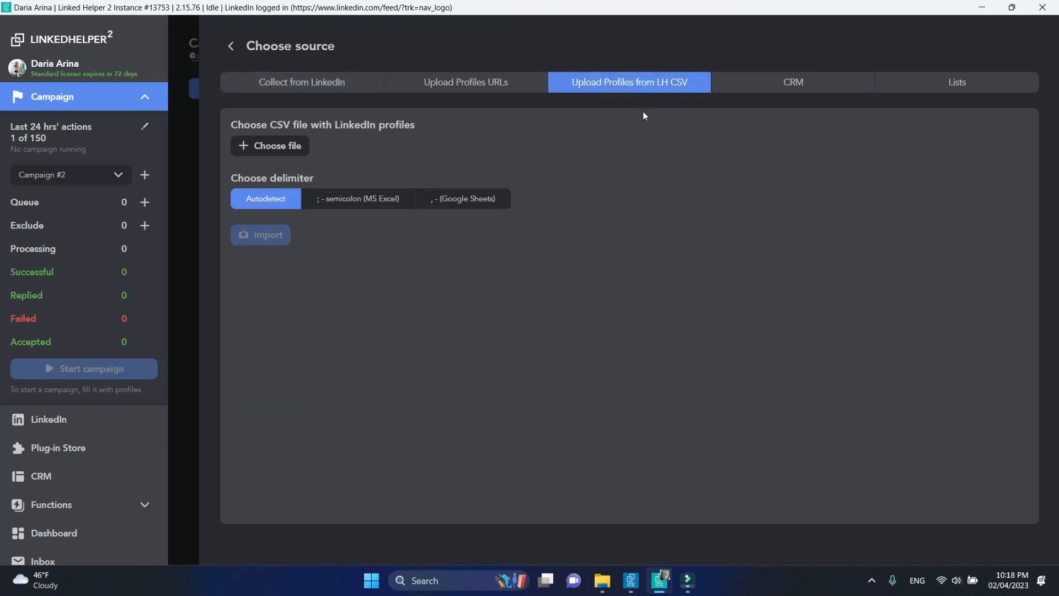
mouse_move(300, 149)
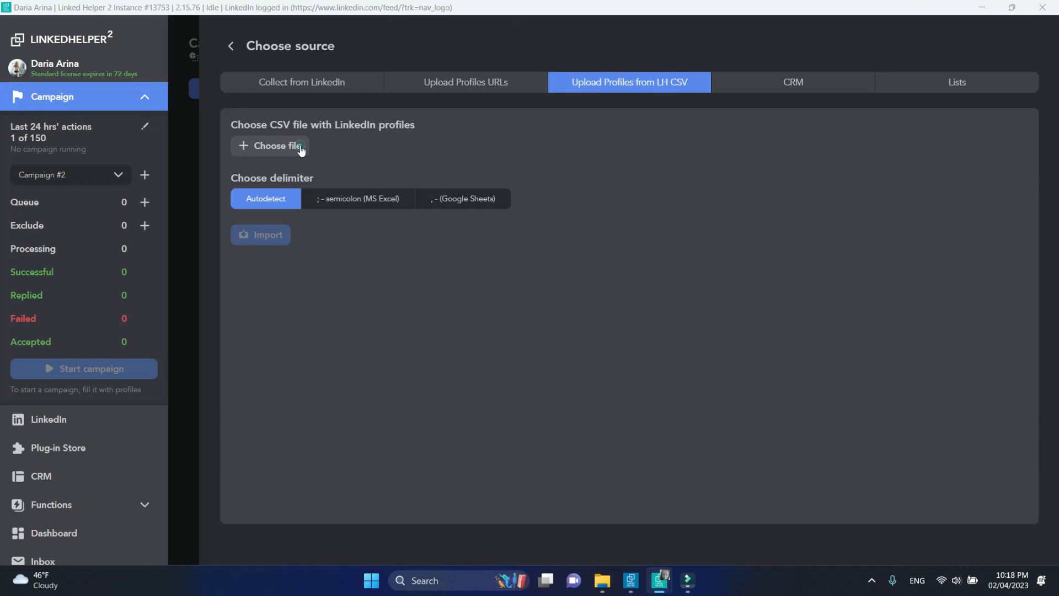
left_click(269, 145)
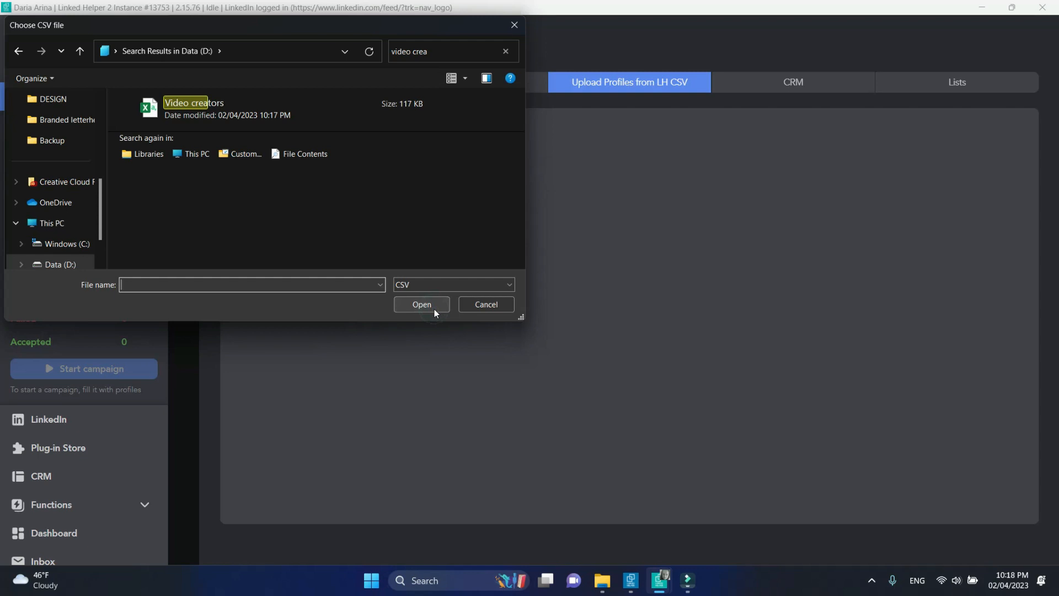
left_click(193, 108)
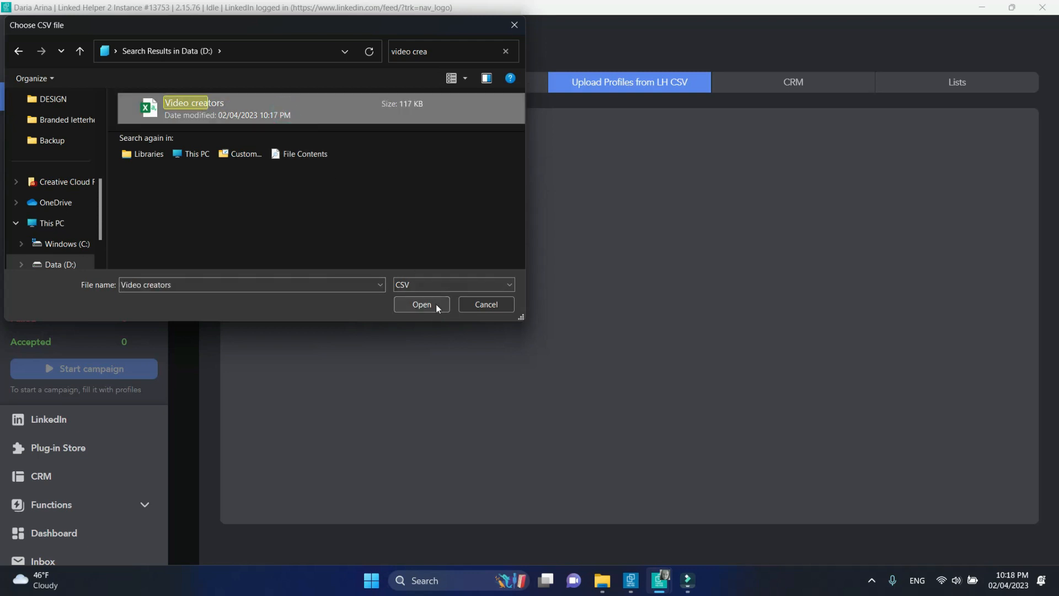
left_click(420, 305)
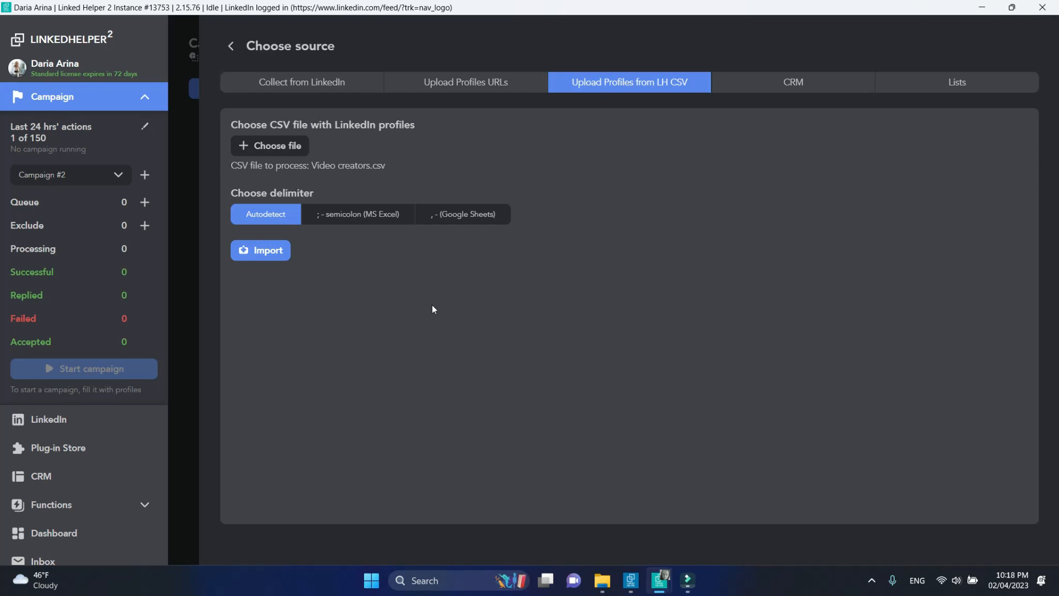
left_click(261, 250)
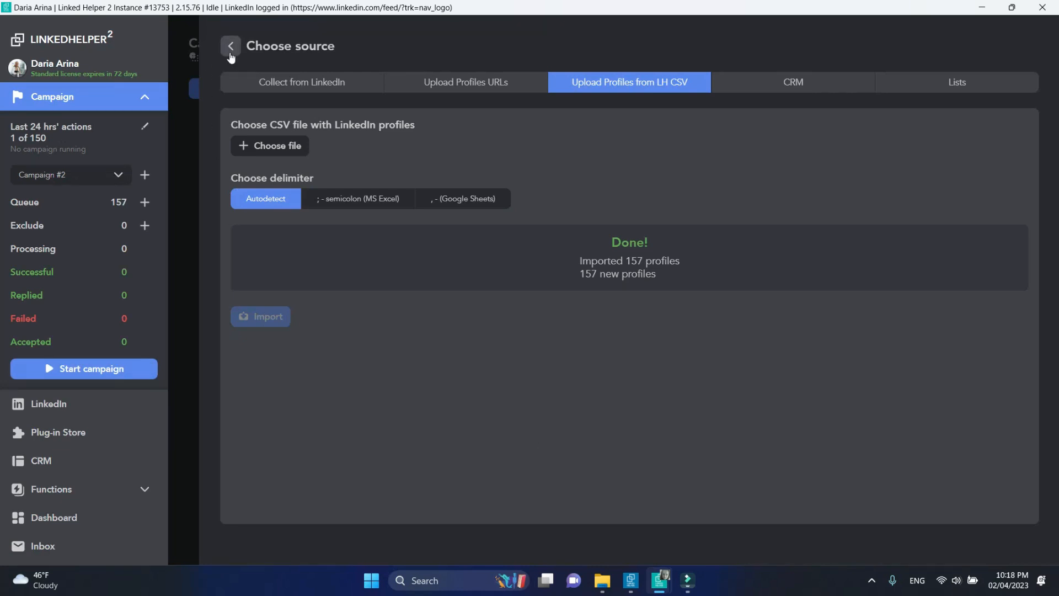
Return to the workflow, check the 157 queued profiles and expand the optional plug-ins.
left_click(230, 47)
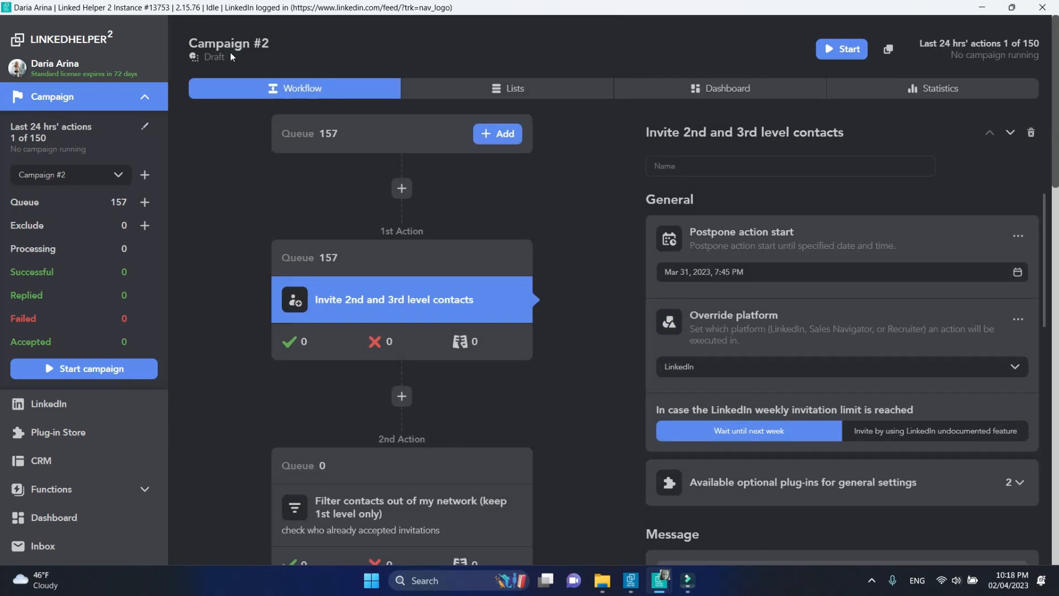
mouse_move(330, 258)
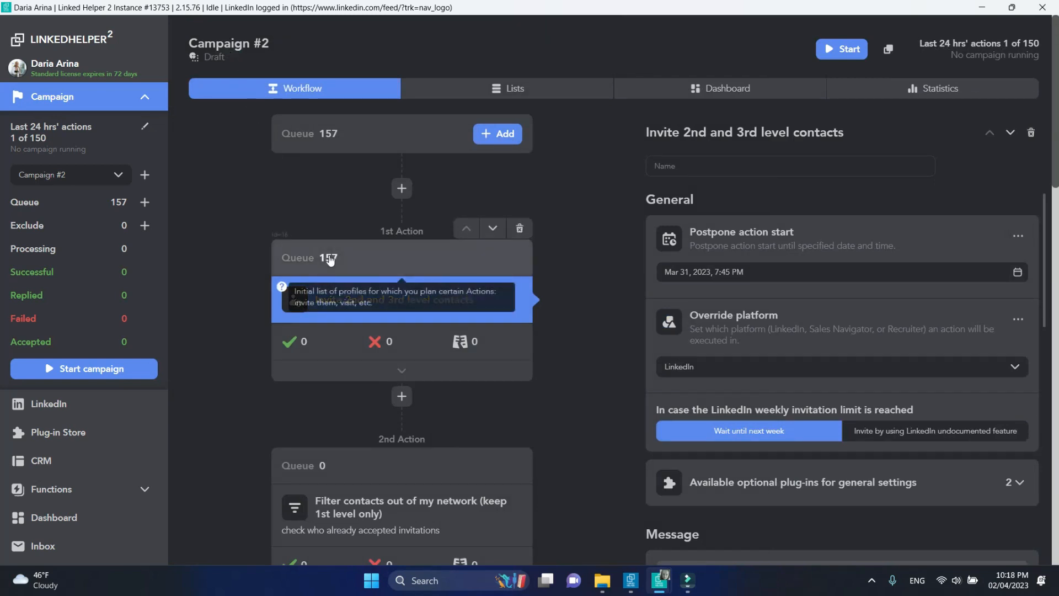
left_click(309, 257)
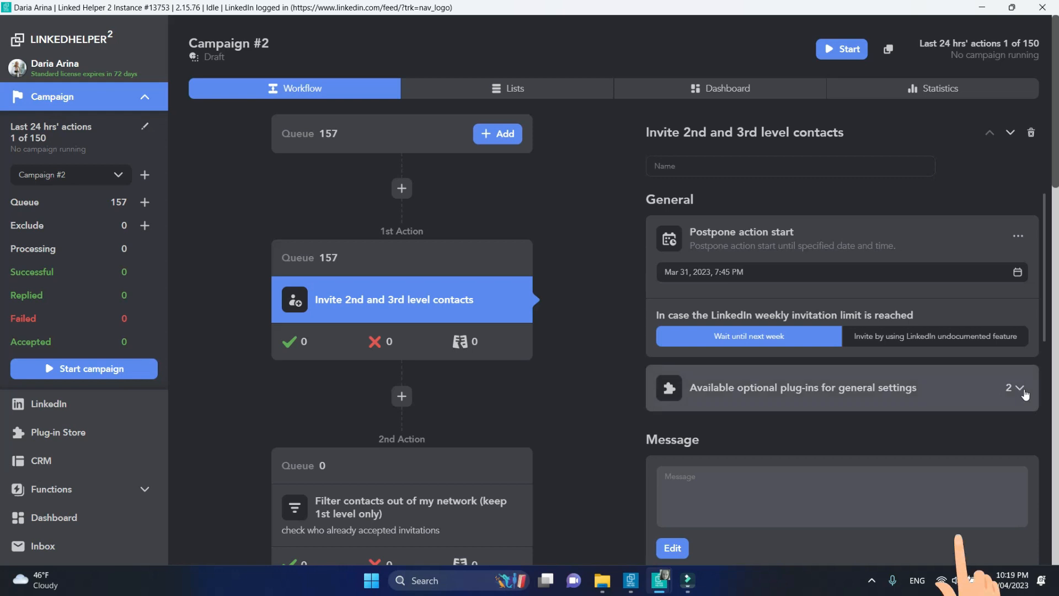
left_click(1015, 387)
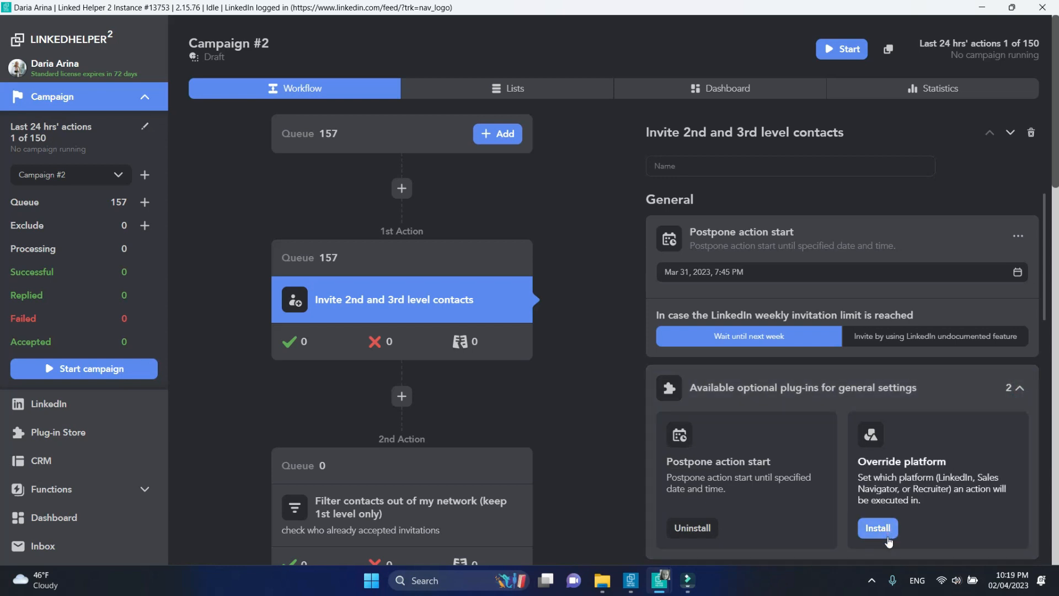
Install the Override platform plug-in on the invite action and choose its platform.
left_click(877, 527)
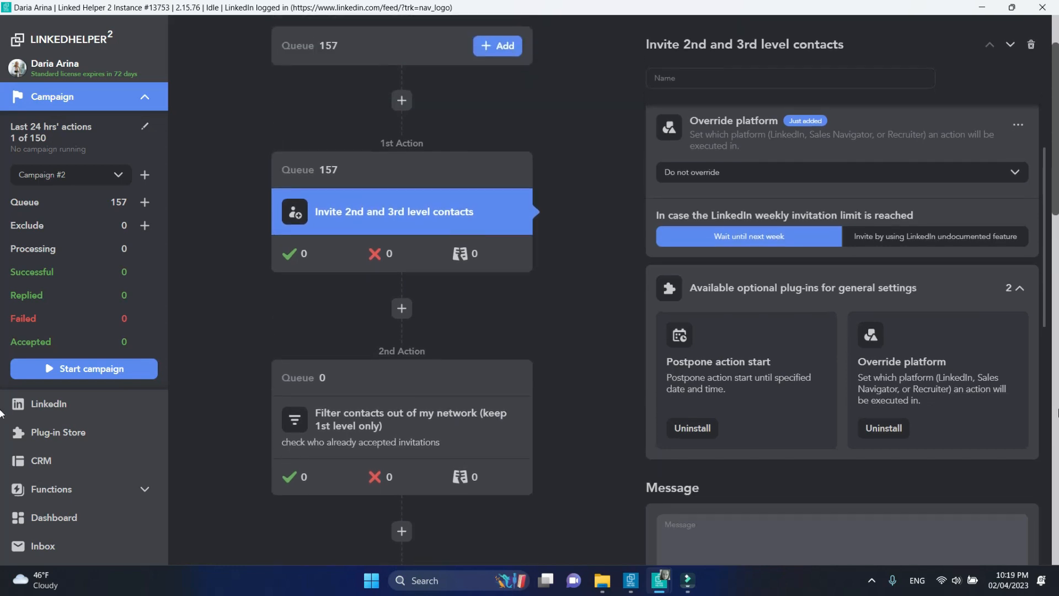
left_click(839, 172)
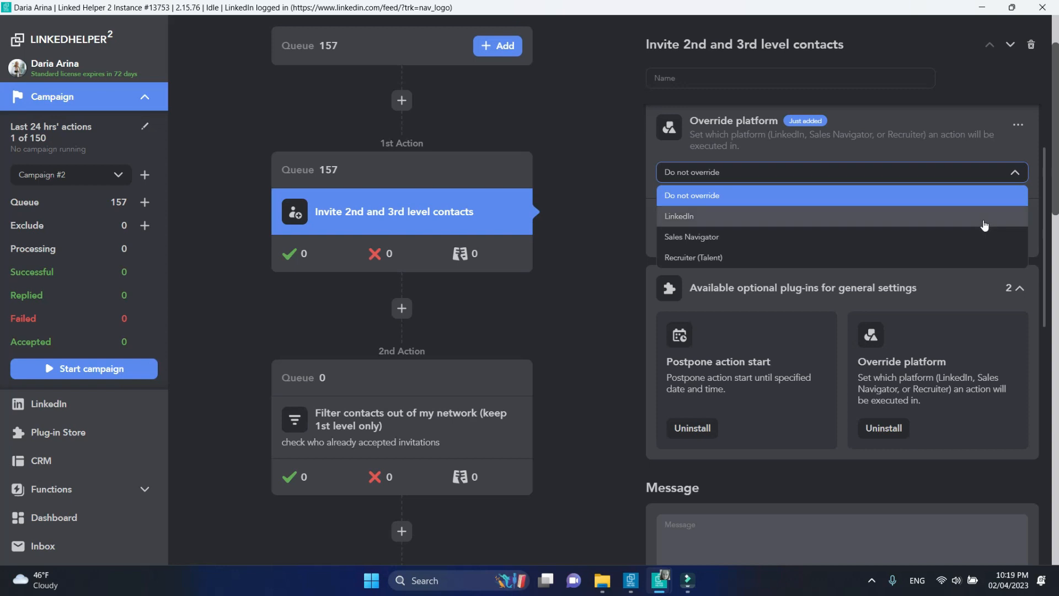
left_click(679, 215)
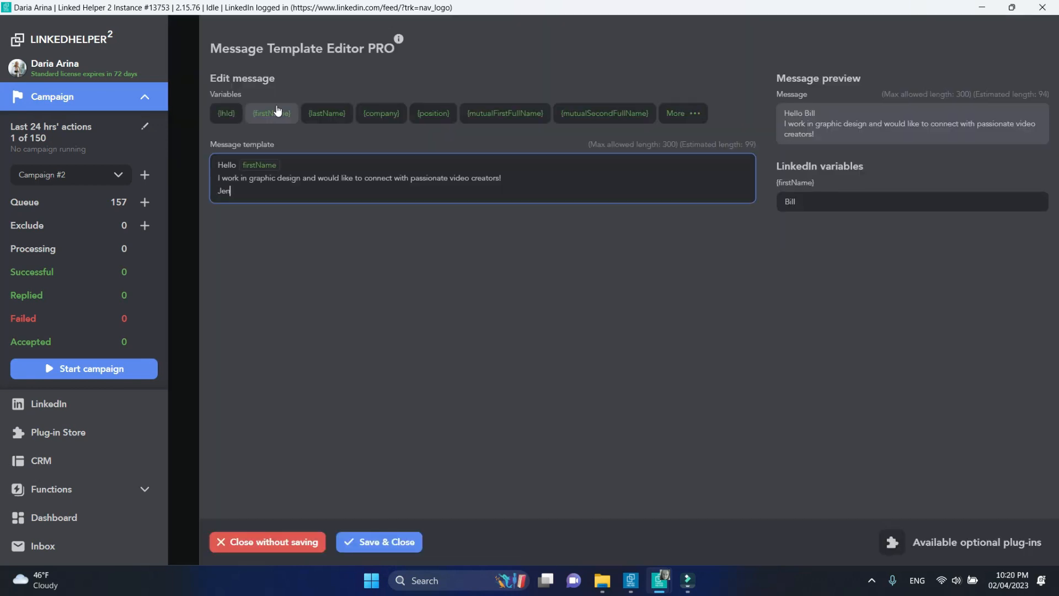
Finish the signature Jennifer, save the invitation message and start the invite campaign.
type("nifer")
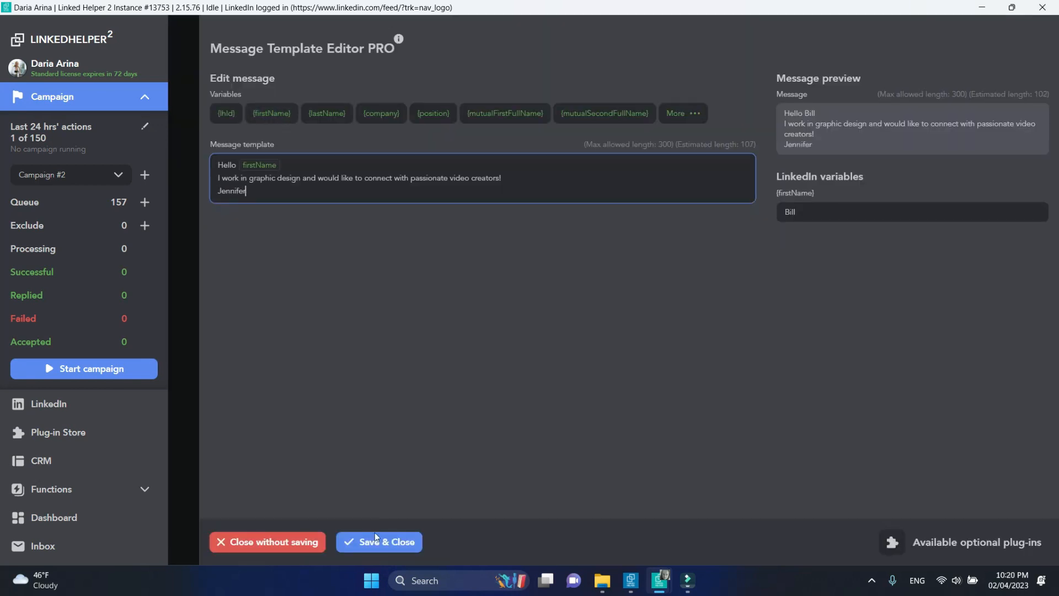
left_click(379, 540)
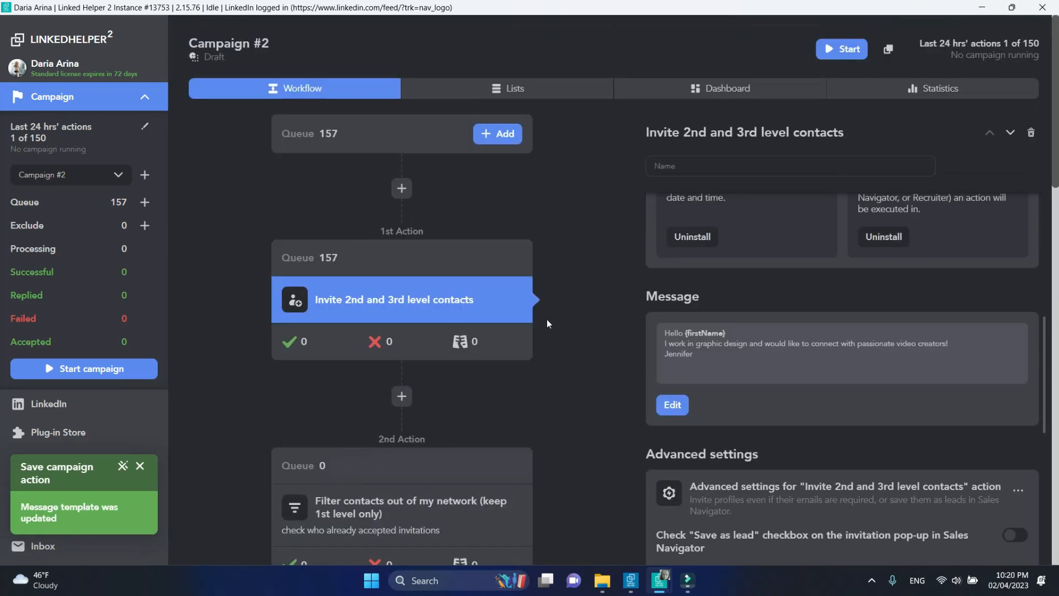
left_click(84, 368)
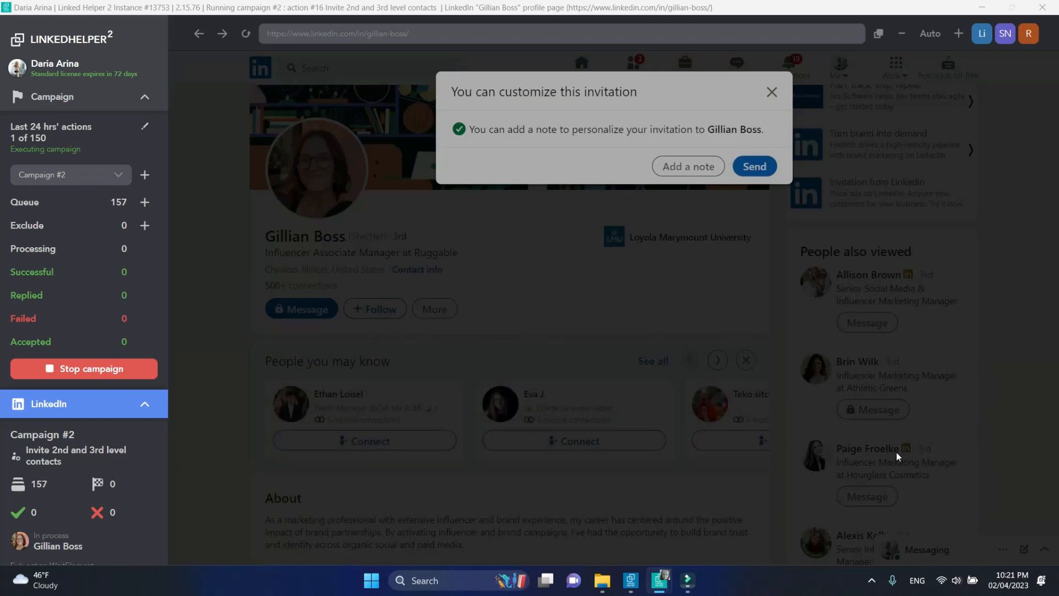
Confirm starting Campaign #2 so it opens the first profile's invitation dialog.
left_click(688, 166)
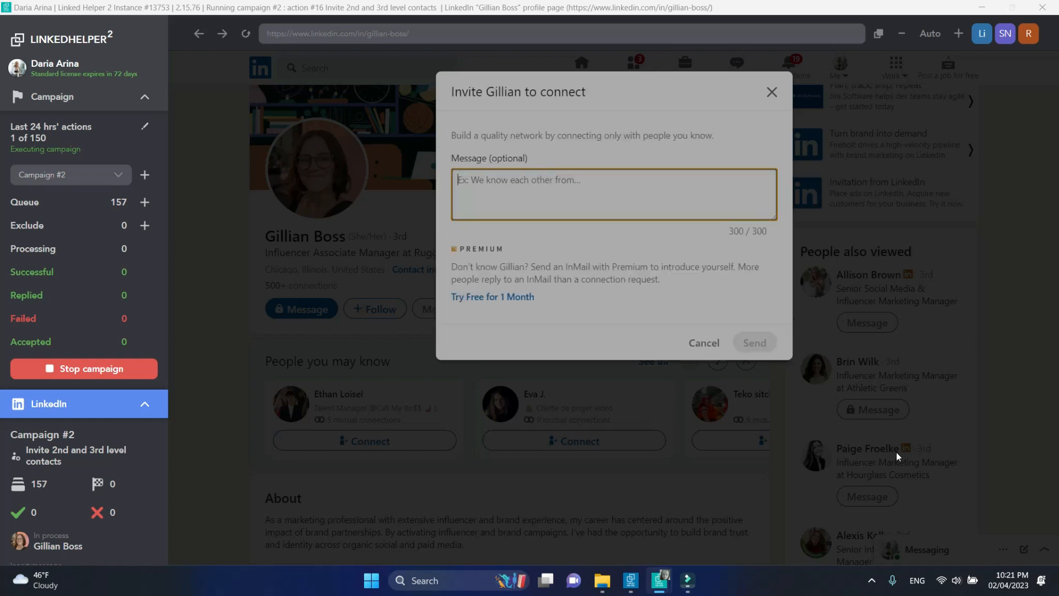